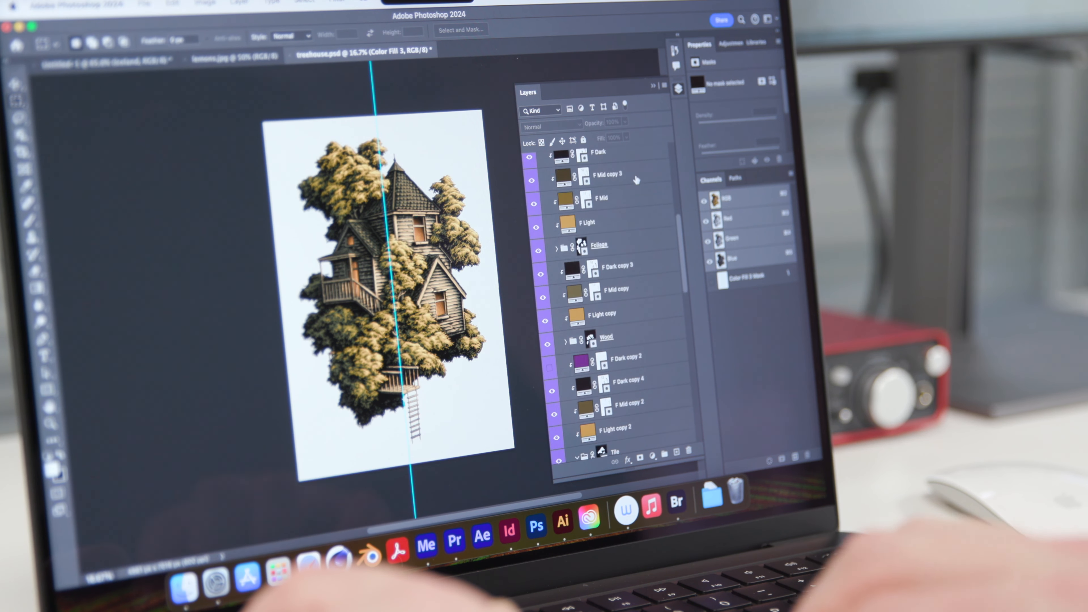
scroll("down", 3)
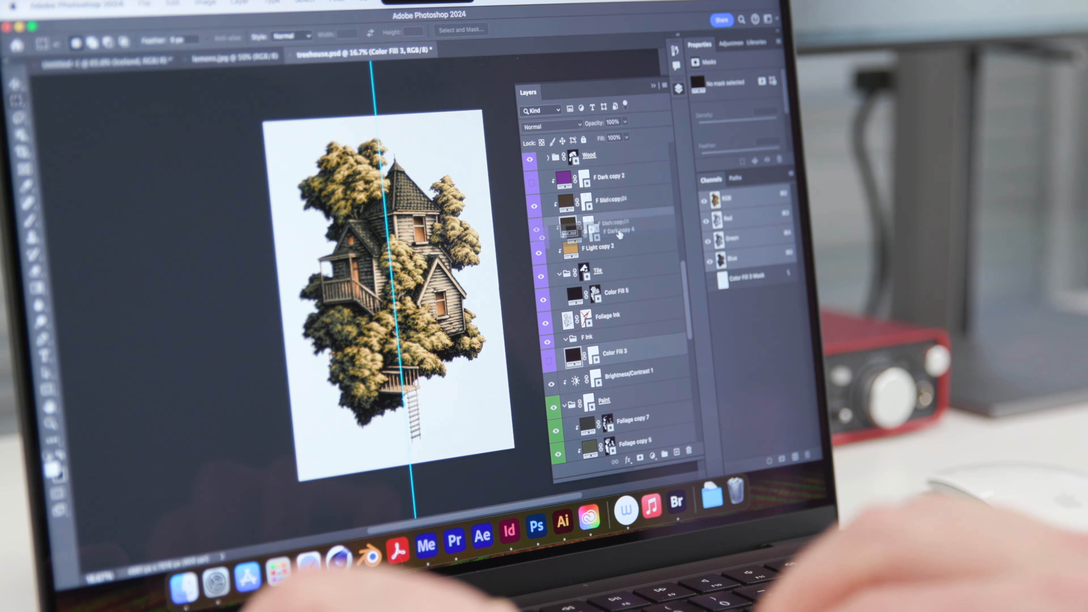